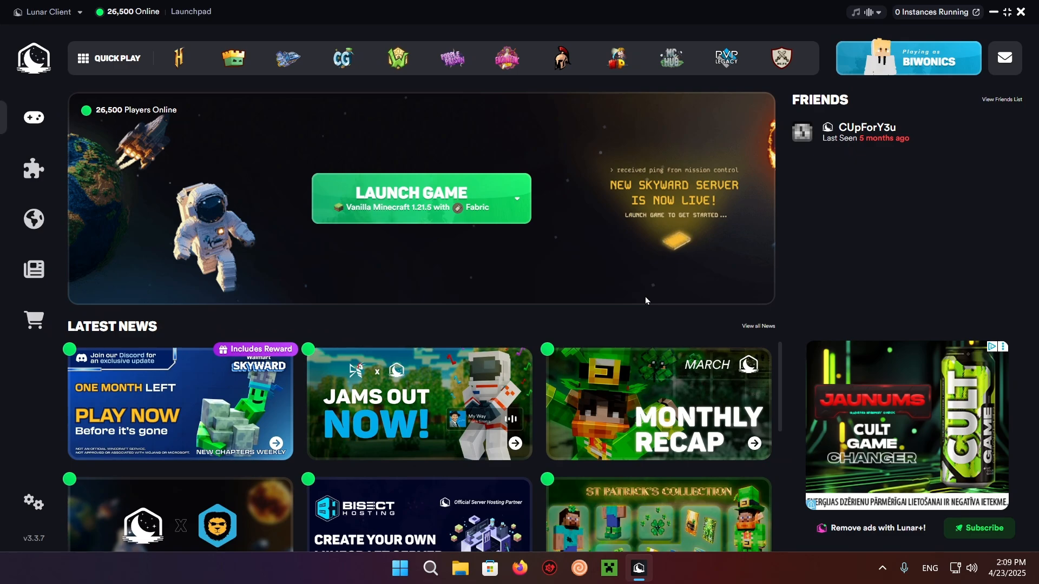
{"action": "mouse_move", "coordinate": [33, 169]}
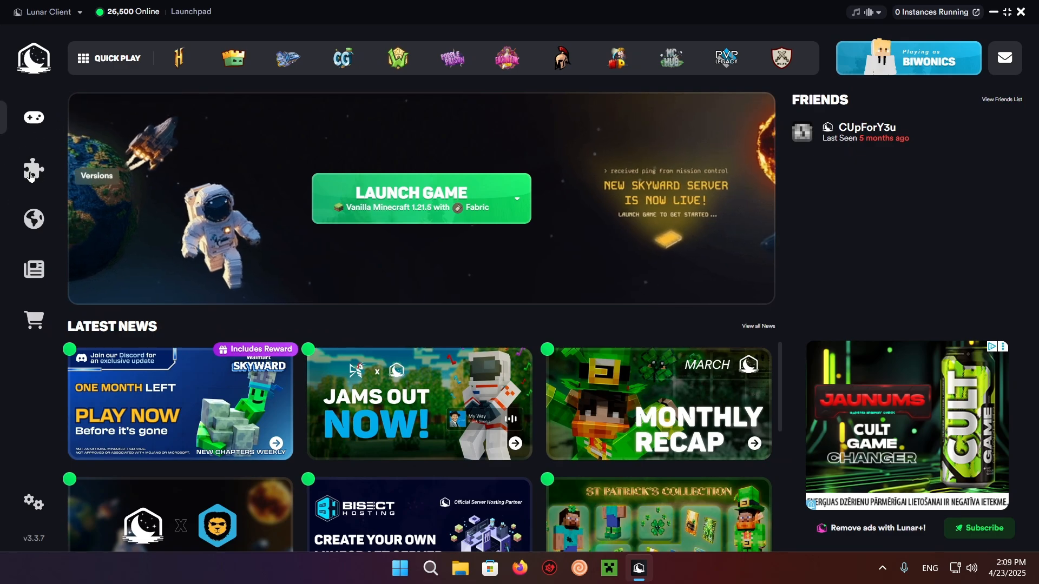
- Browse the Vanilla version list, view Lunar Client's own versions, and return to Vanilla with 1.21.5 selected
{"action": "left_click", "coordinate": [32, 169]}
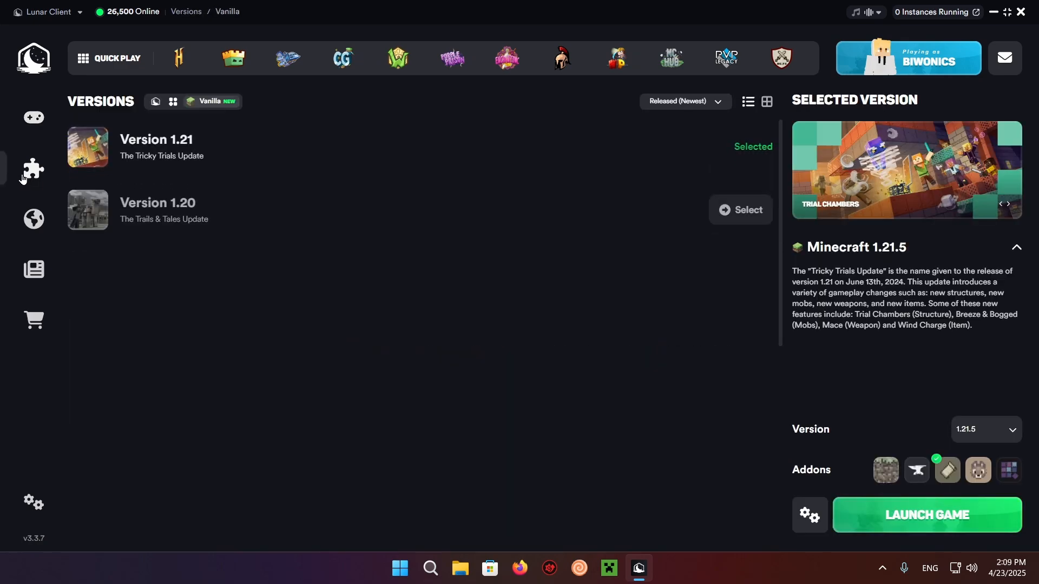
{"action": "scroll", "scroll_direction": "down", "scroll_amount": 3}
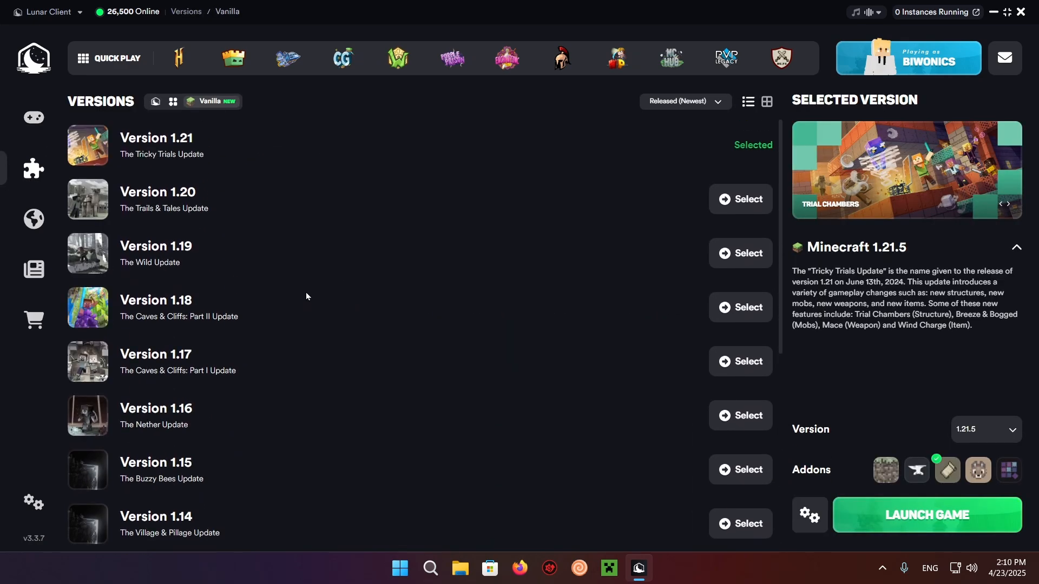
{"action": "mouse_move", "coordinate": [196, 108]}
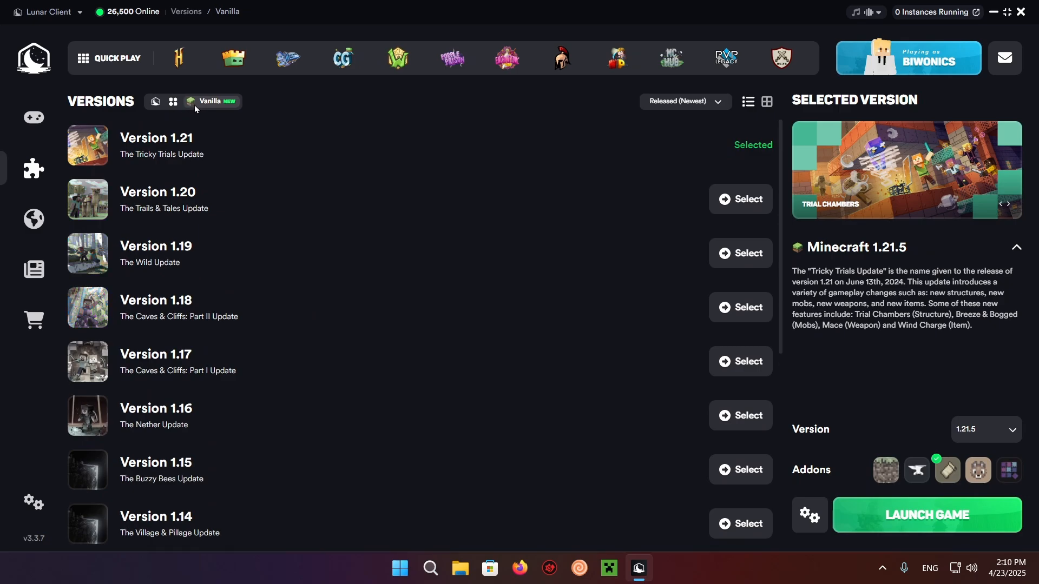
{"action": "left_click", "coordinate": [156, 102]}
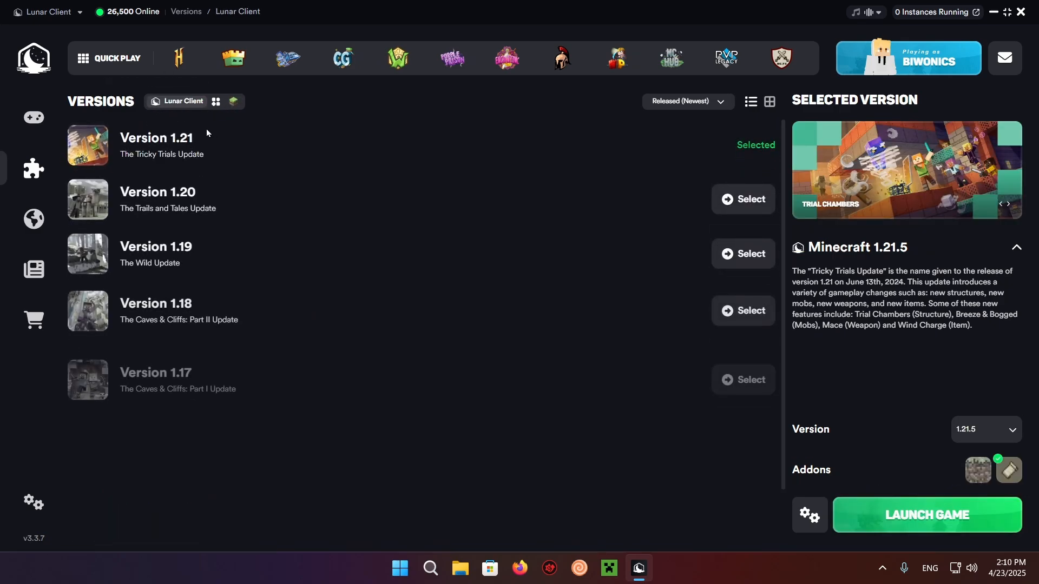
{"action": "scroll", "scroll_direction": "down", "scroll_amount": 3}
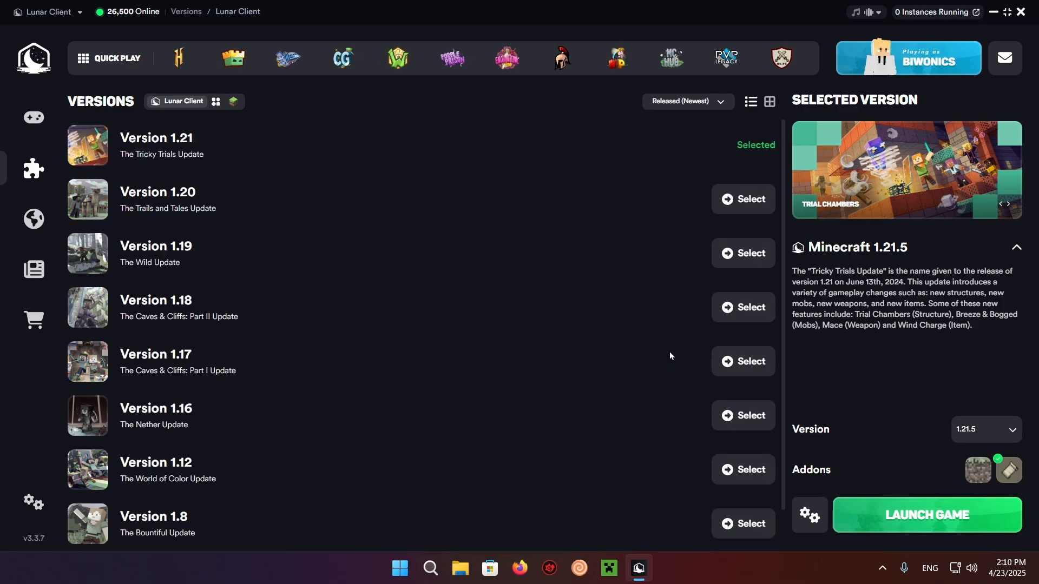
{"action": "mouse_move", "coordinate": [240, 104]}
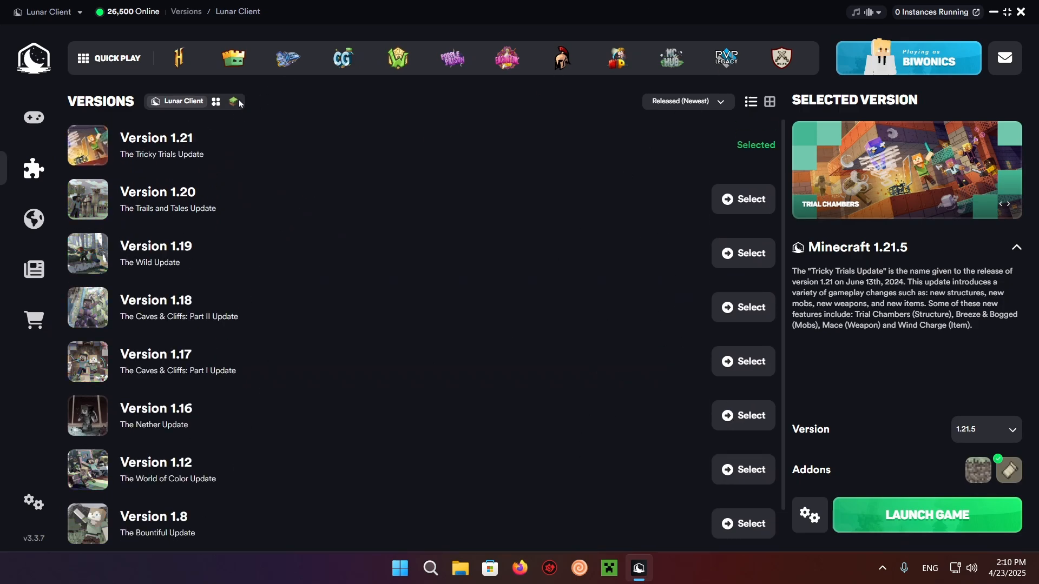
{"action": "left_click", "coordinate": [232, 102]}
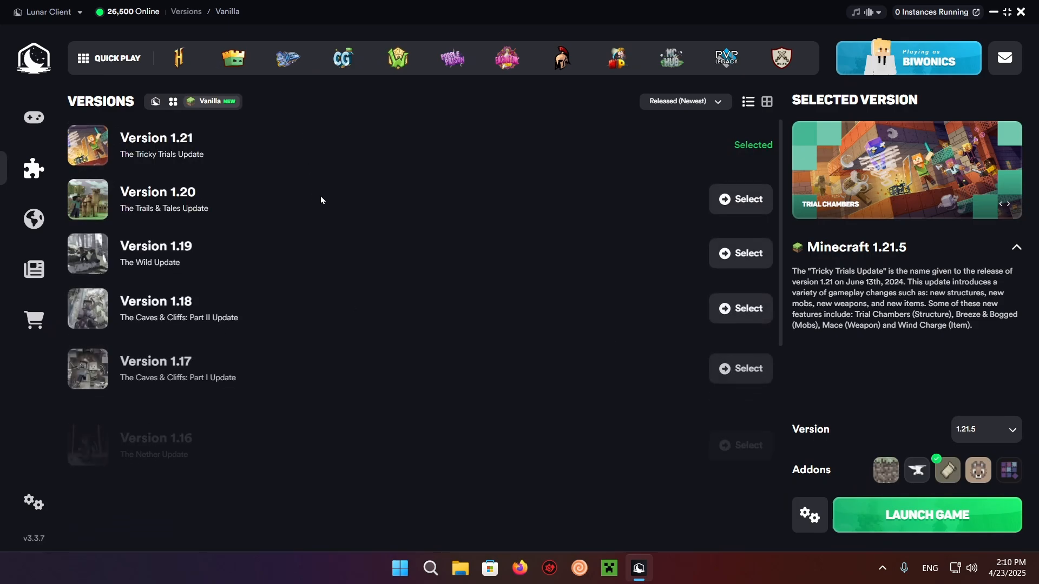
{"action": "scroll", "scroll_direction": "down", "scroll_amount": 3}
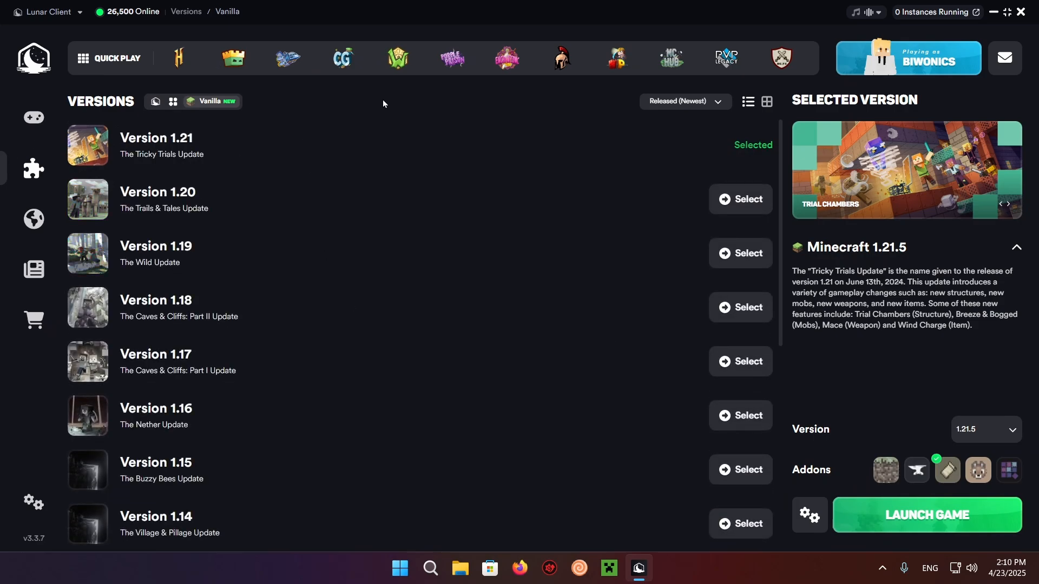
{"action": "mouse_move", "coordinate": [339, 140]}
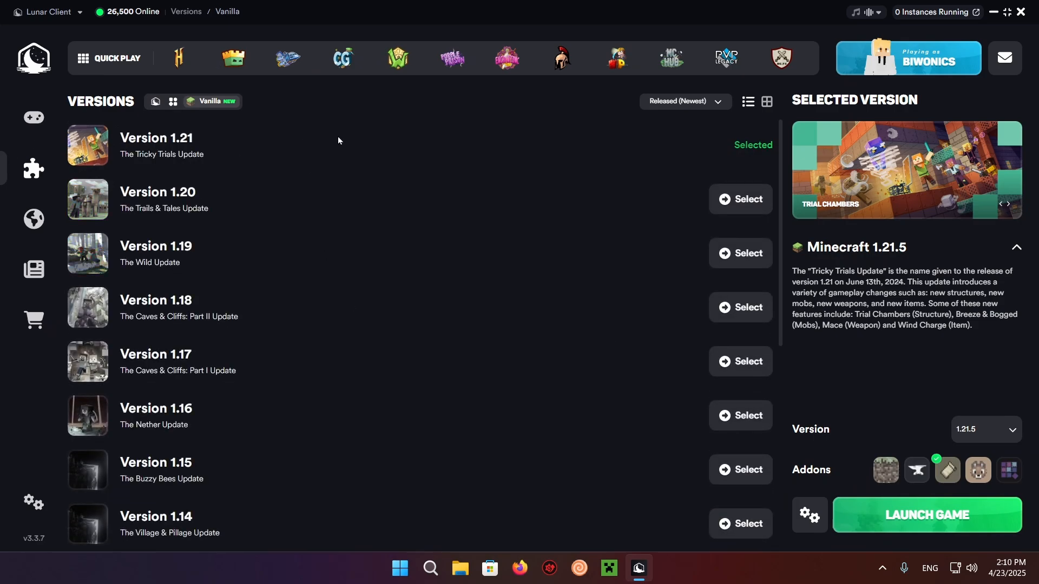
{"action": "mouse_move", "coordinate": [271, 118]}
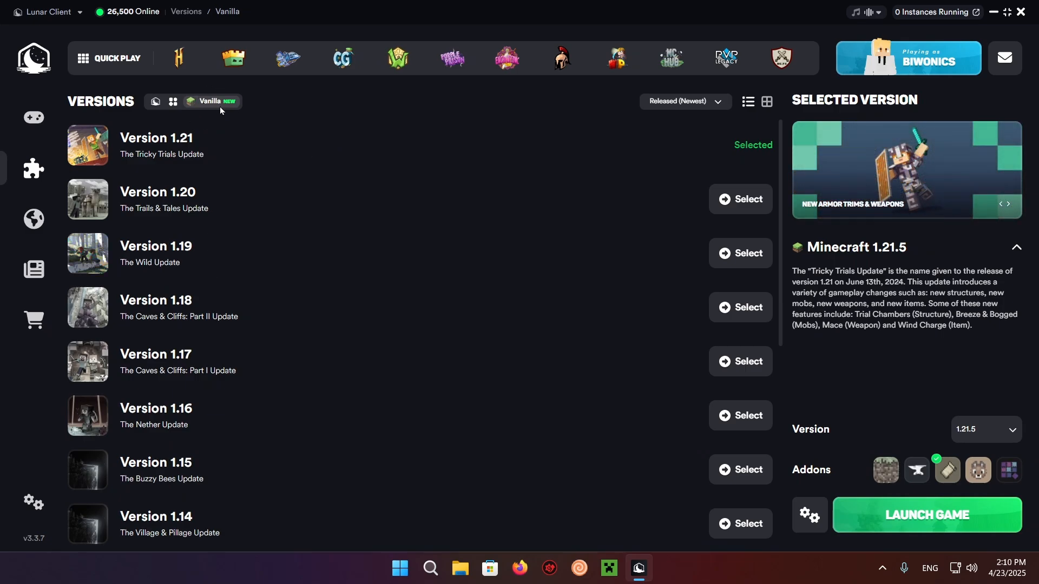
{"action": "mouse_move", "coordinate": [367, 134]}
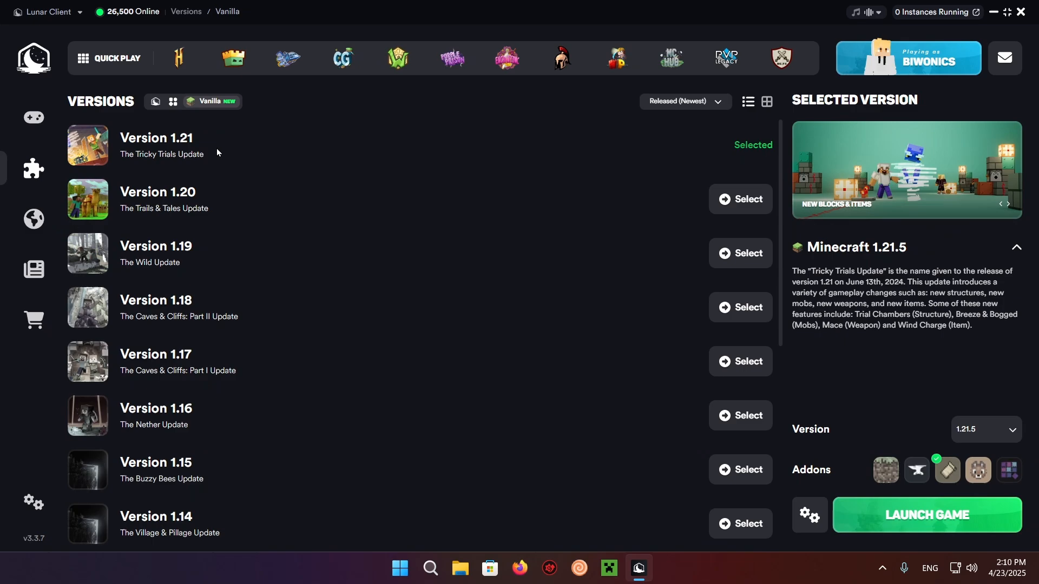
{"action": "mouse_move", "coordinate": [522, 99]}
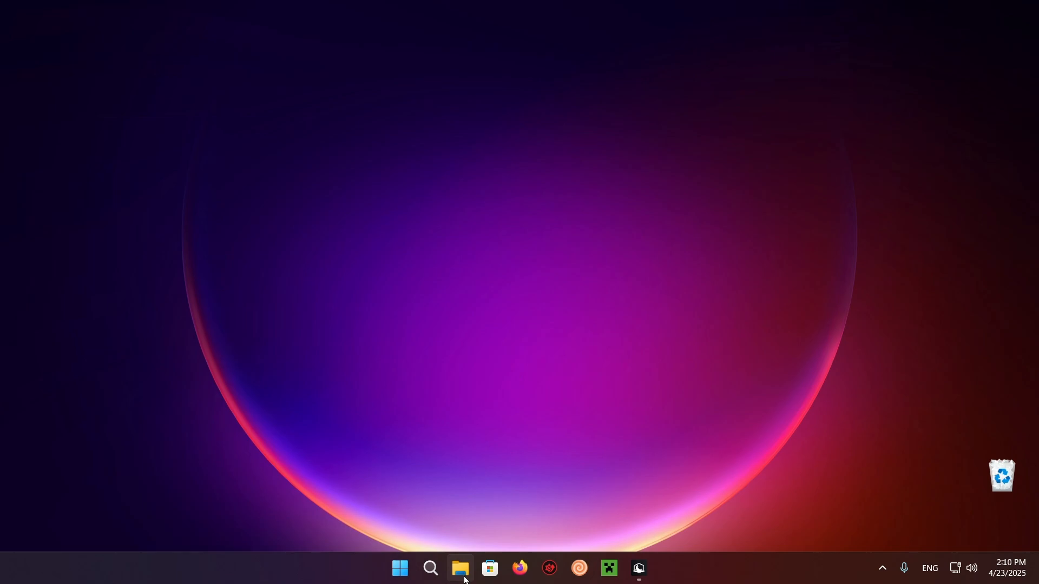
- Minimize the Lunar Client window to reveal the Windows desktop
{"action": "left_click", "coordinate": [458, 568]}
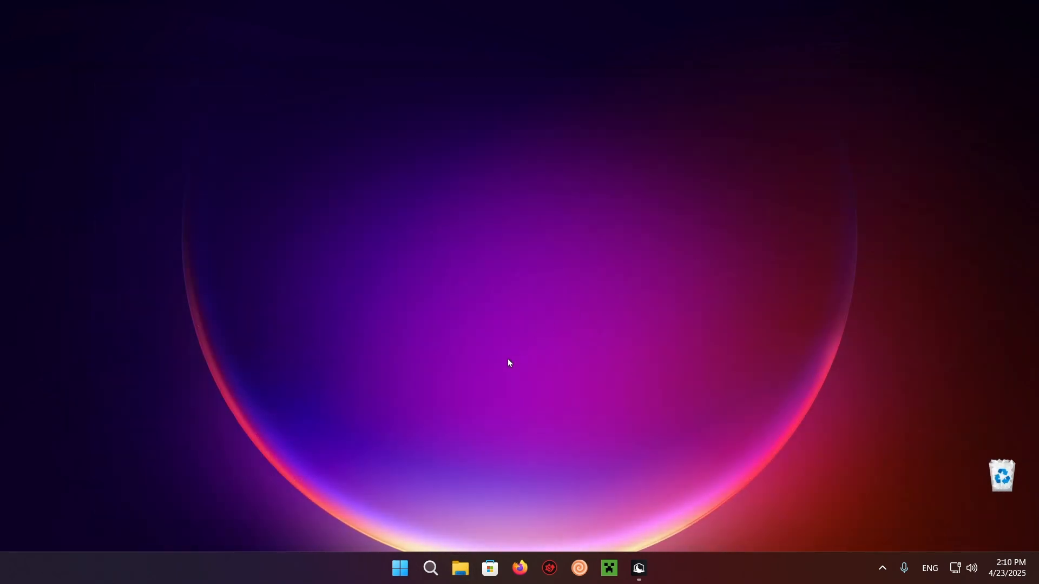
{"action": "mouse_move", "coordinate": [443, 252]}
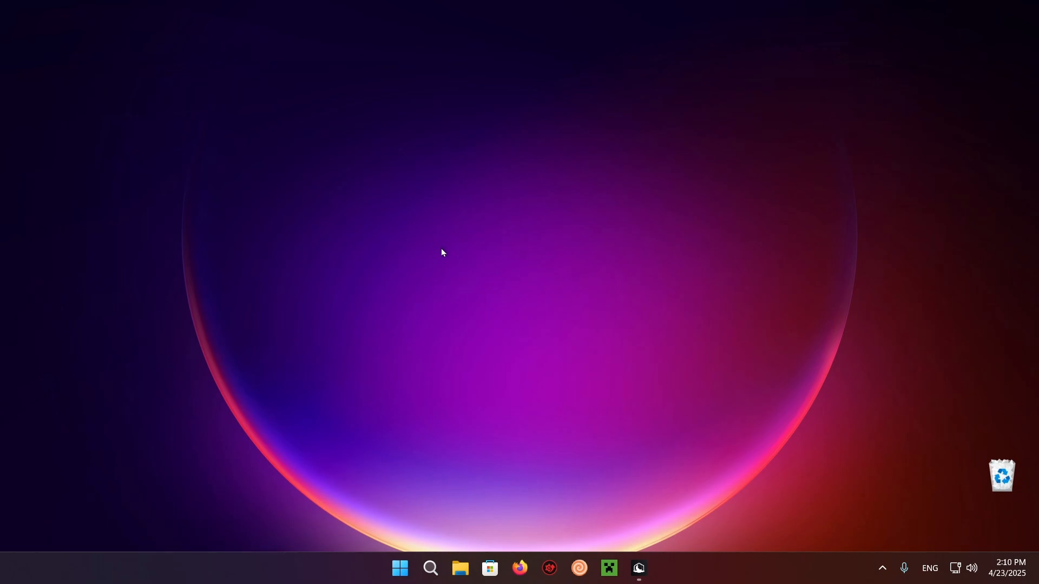
{"action": "mouse_move", "coordinate": [389, 366]}
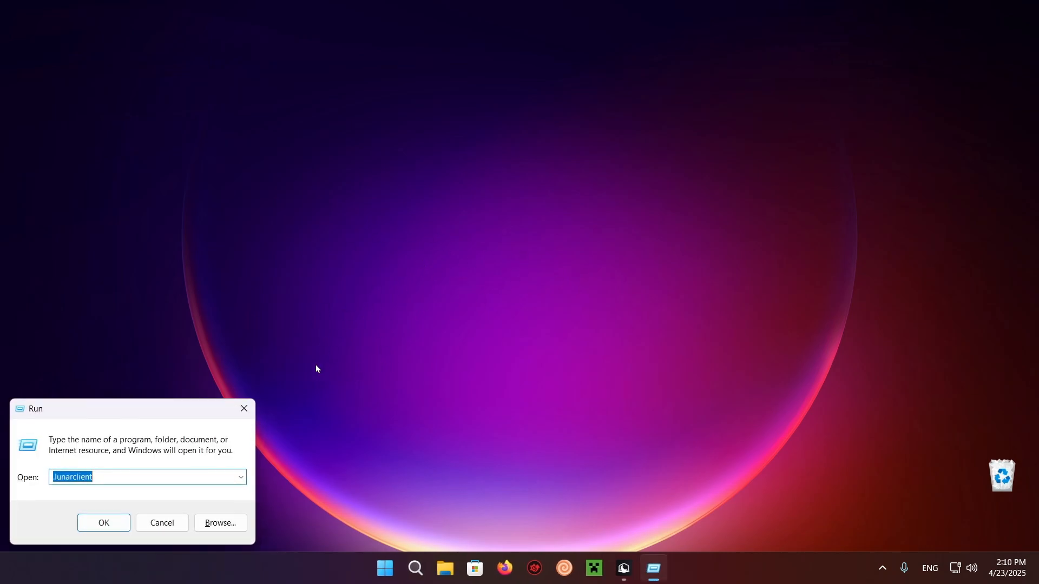
{"action": "mouse_move", "coordinate": [110, 511]}
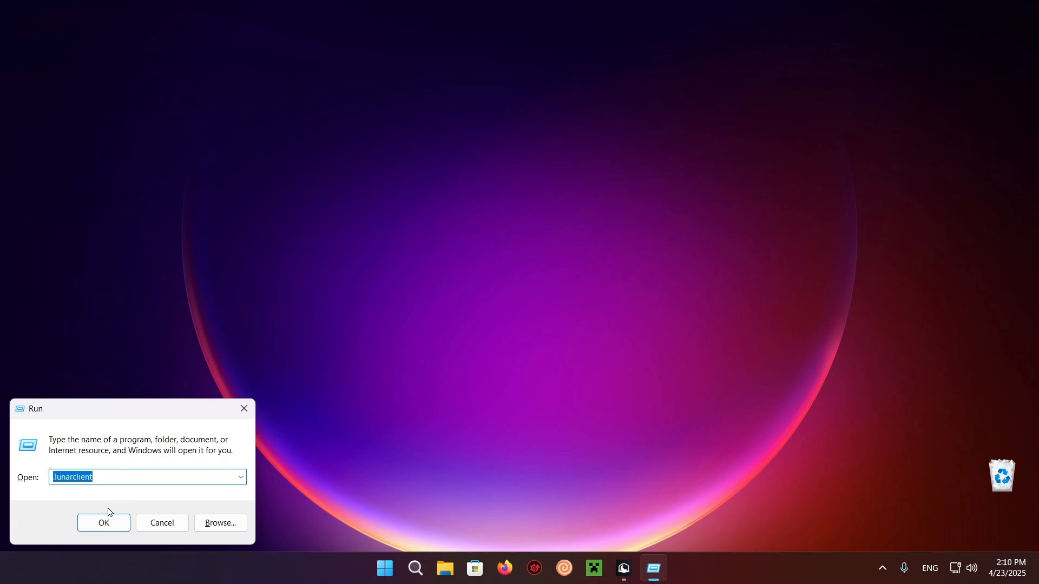
- Browse the .lunarclient data folder into profiles > vanilla > 1.21
{"action": "left_click", "coordinate": [104, 523]}
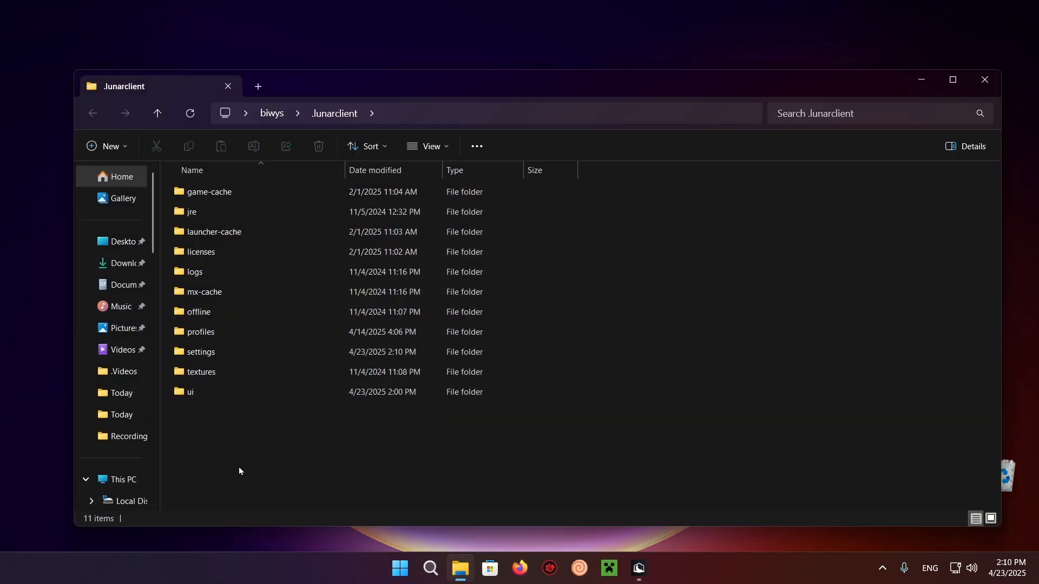
{"action": "key", "text": "ctrl+a"}
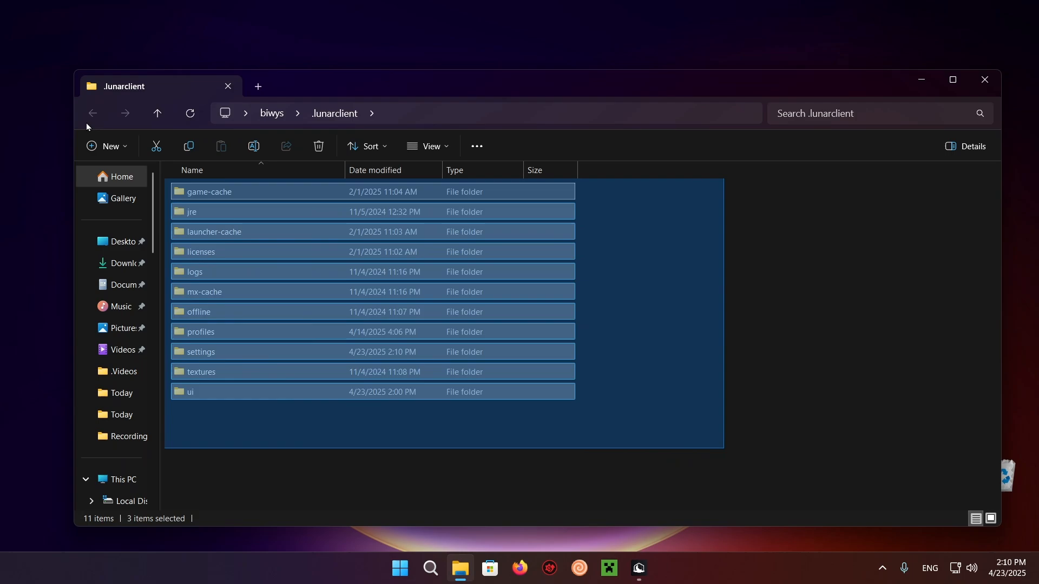
{"action": "left_click", "coordinate": [673, 378]}
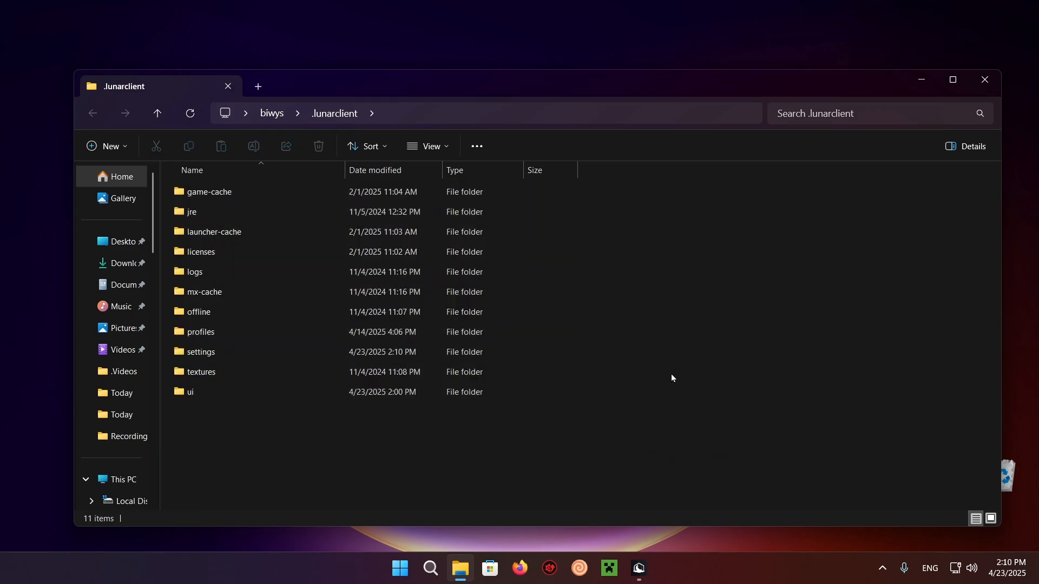
{"action": "double_click", "coordinate": [202, 332]}
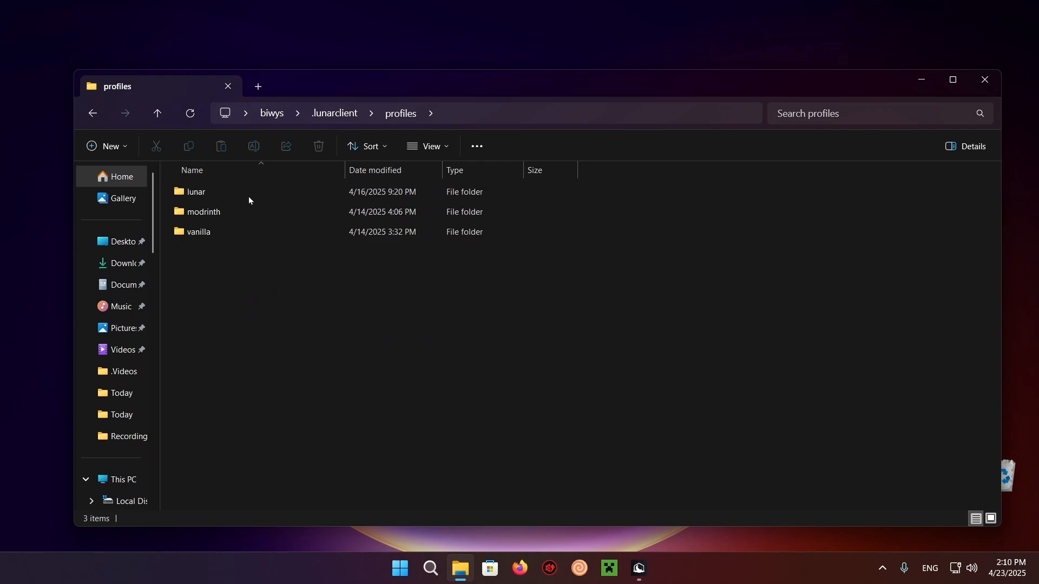
{"action": "double_click", "coordinate": [199, 232]}
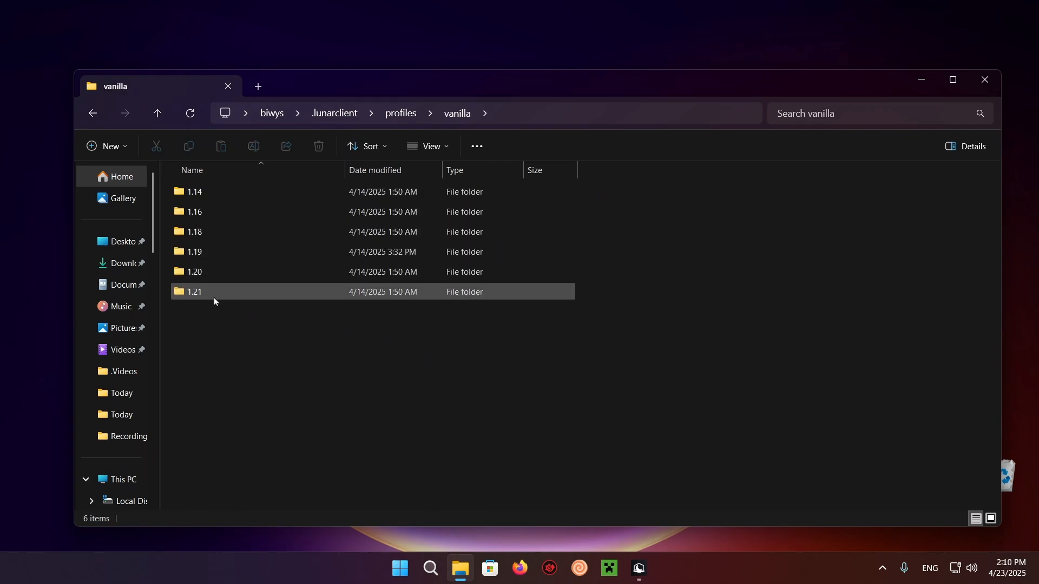
{"action": "double_click", "coordinate": [193, 292]}
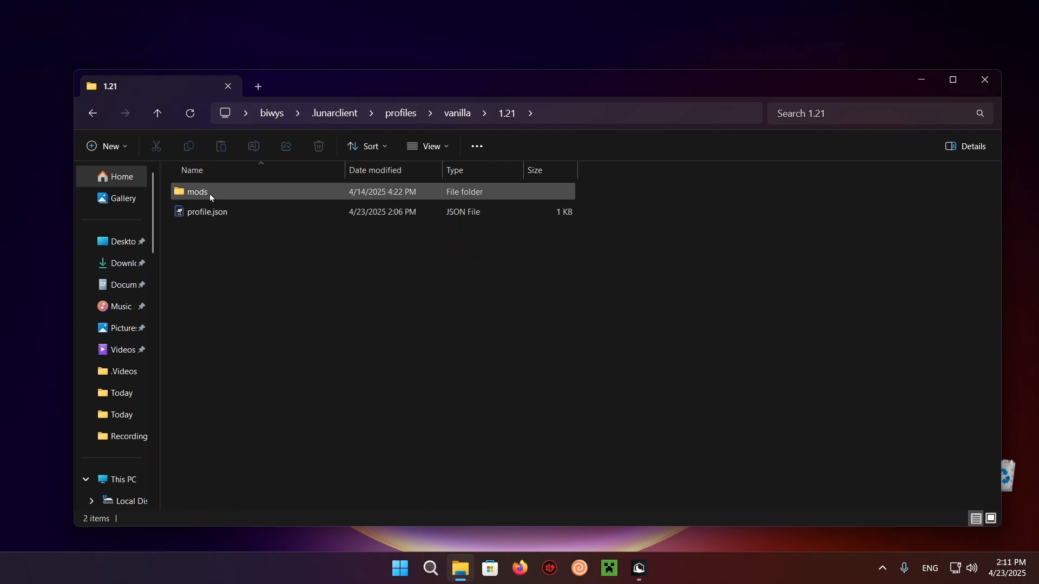
- Enter the empty mods > fabric-1.21.5 folder and switch to the web browser
{"action": "double_click", "coordinate": [196, 191]}
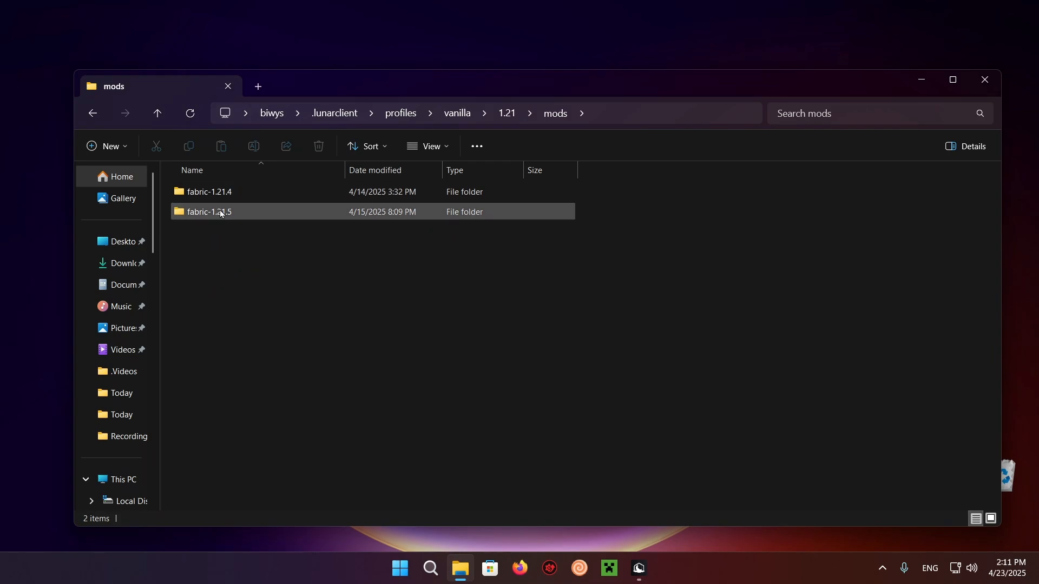
{"action": "left_click", "coordinate": [210, 212]}
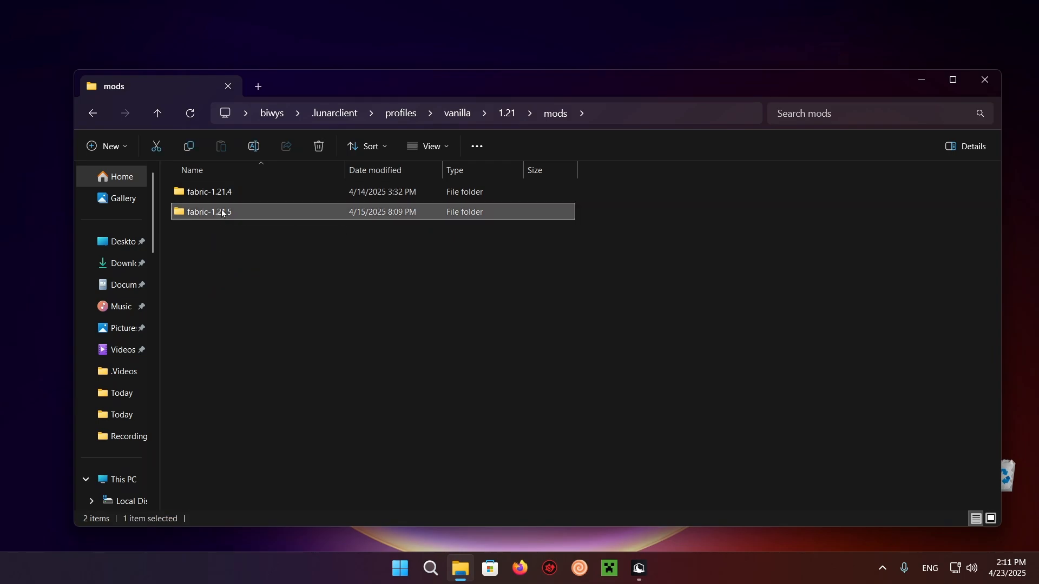
{"action": "double_click", "coordinate": [208, 212]}
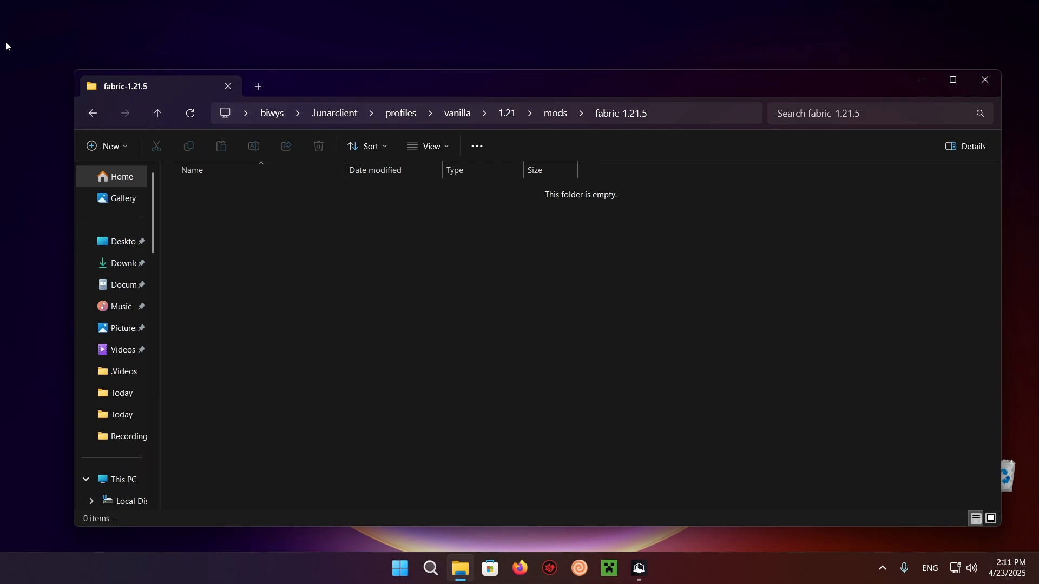
{"action": "mouse_move", "coordinate": [517, 417]}
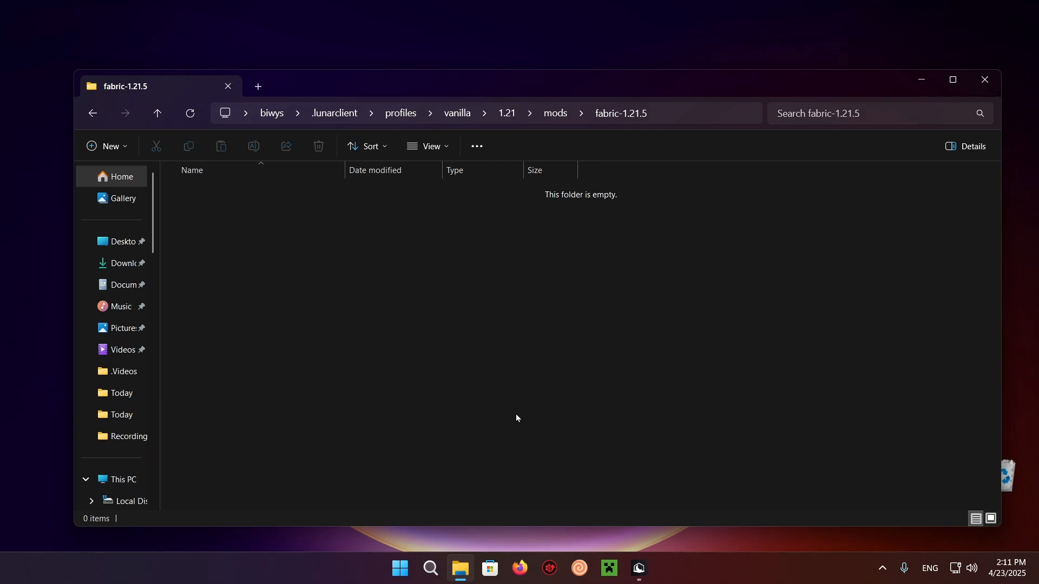
{"action": "left_click", "coordinate": [520, 568]}
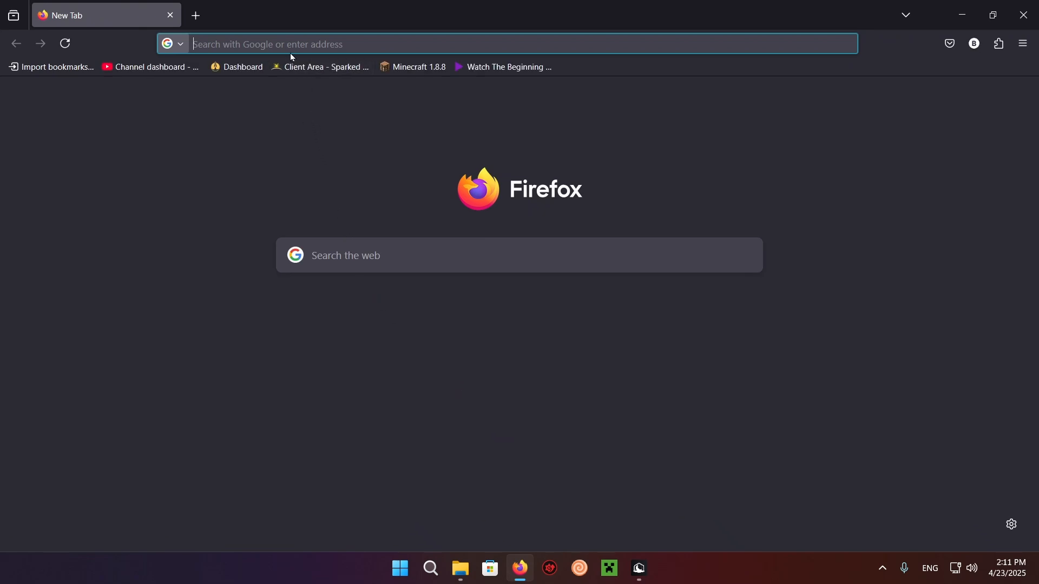
- Reach modrinth.com via a Google search and find the Distant Horizons mod page
{"action": "type", "text": "modrinth"}
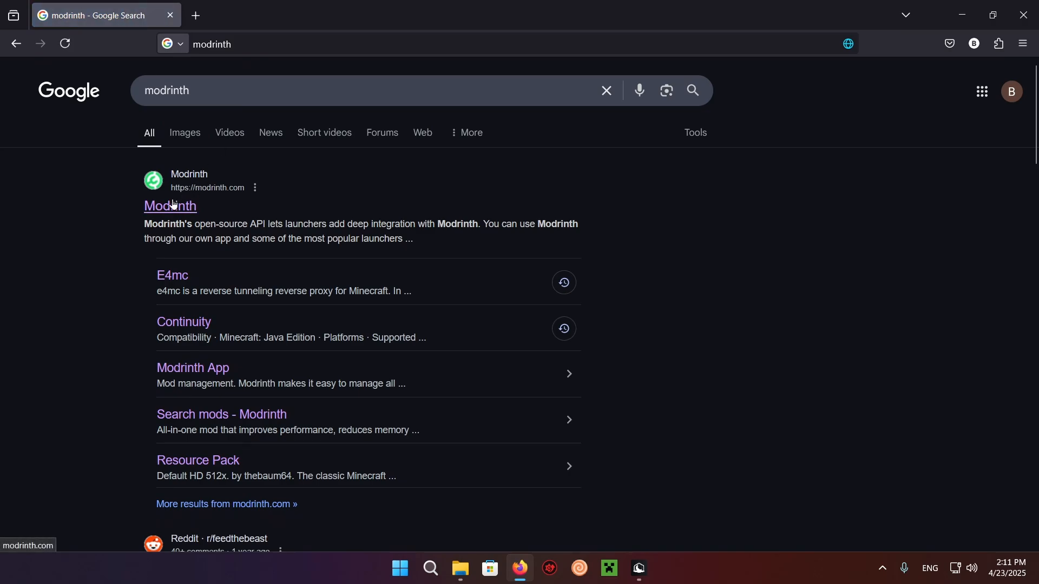
{"action": "left_click", "coordinate": [170, 206]}
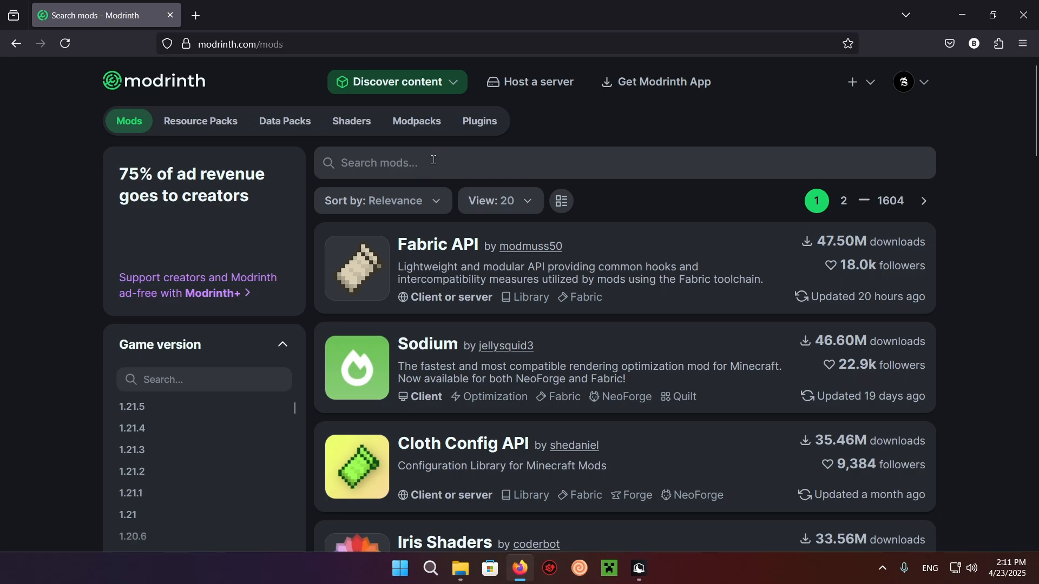
{"action": "type", "text": "distant horizons"}
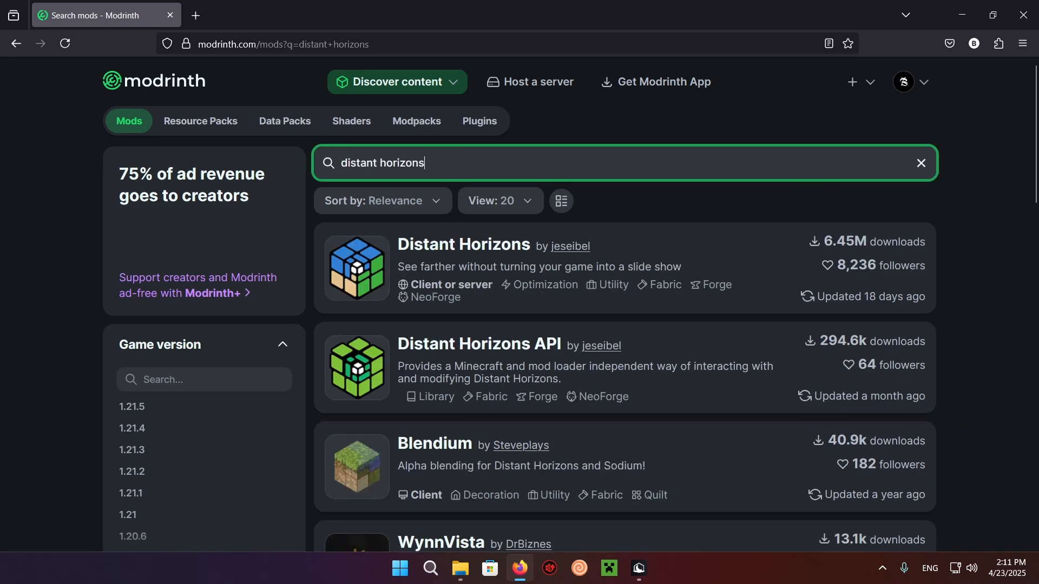
{"action": "mouse_move", "coordinate": [431, 251]}
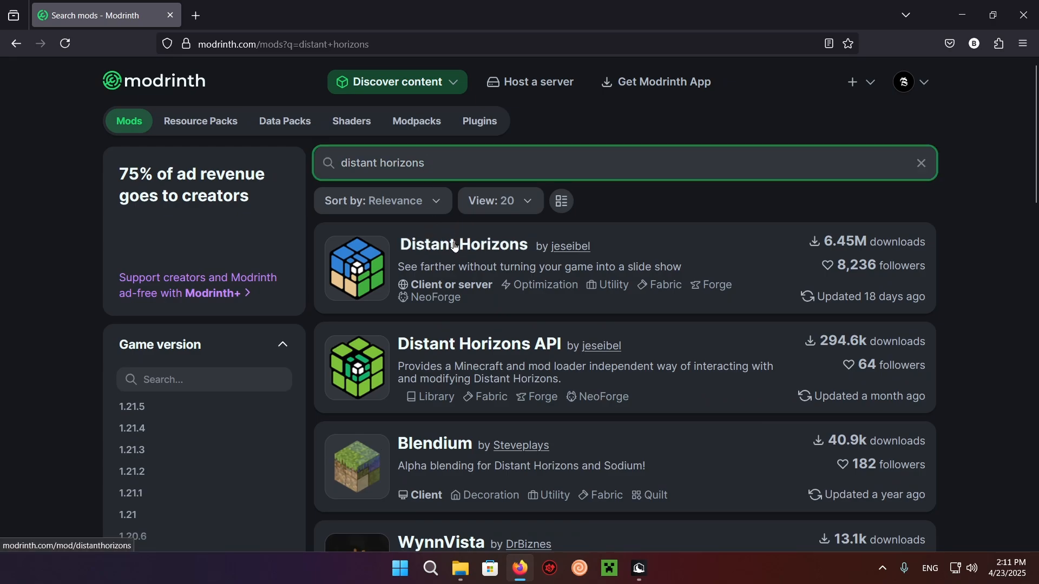
{"action": "left_click", "coordinate": [463, 244]}
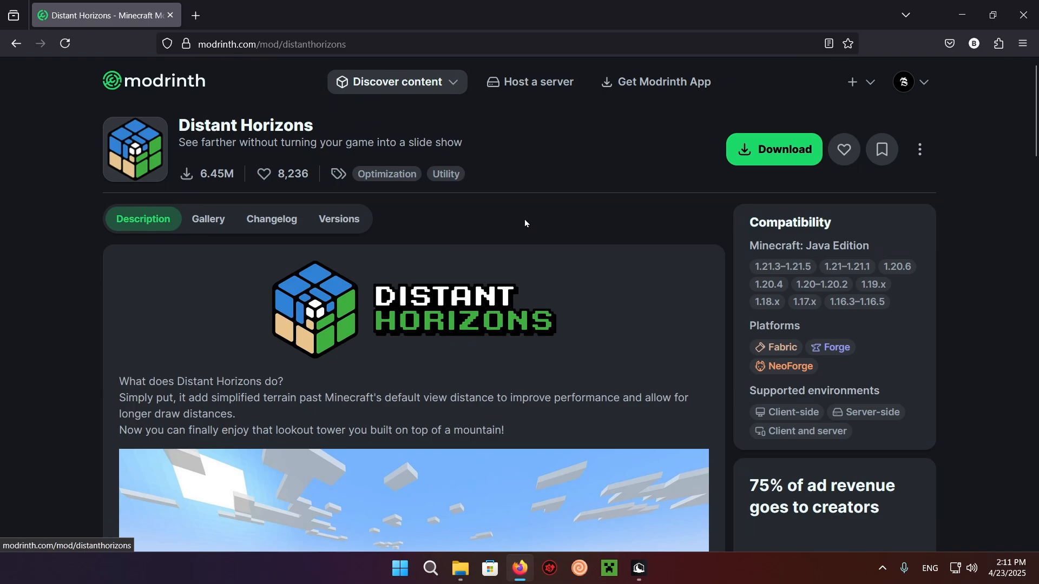
- Download the Distant Horizons 2.3.2-b-1.21.5 file for game version 1.21.5 on Fabric
{"action": "left_click", "coordinate": [774, 150]}
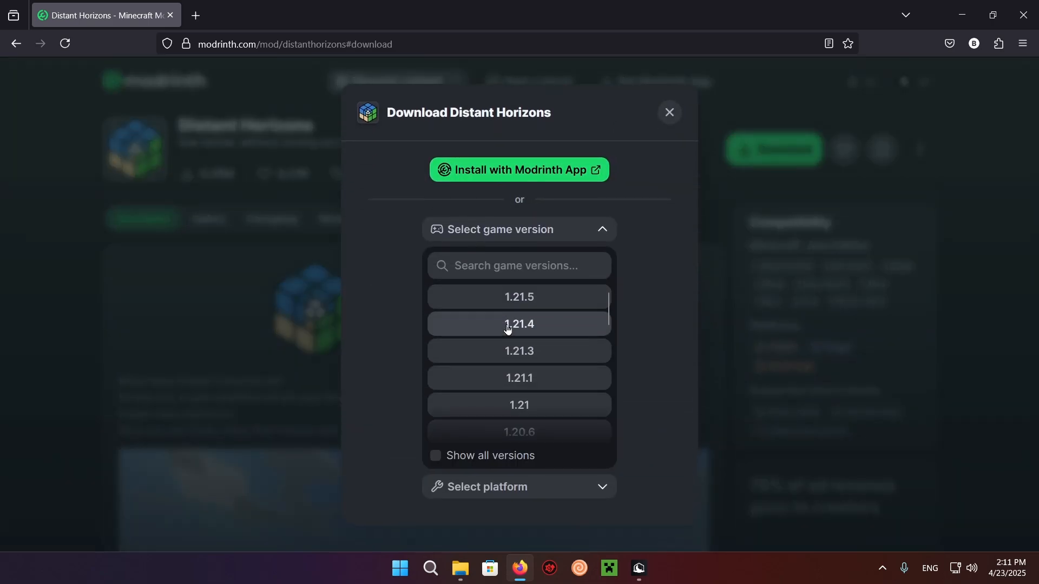
{"action": "left_click", "coordinate": [520, 296]}
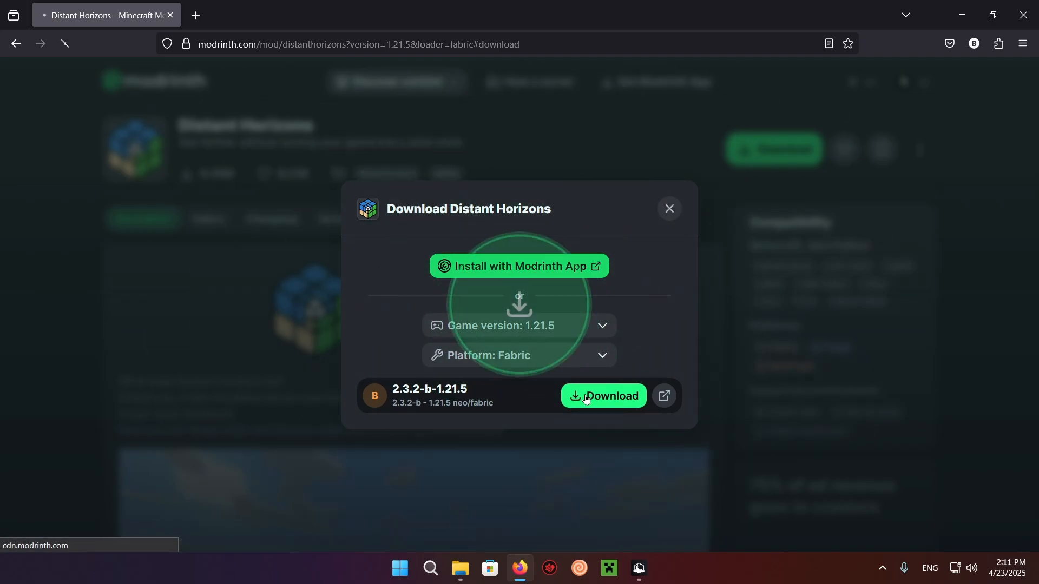
{"action": "left_click", "coordinate": [603, 396]}
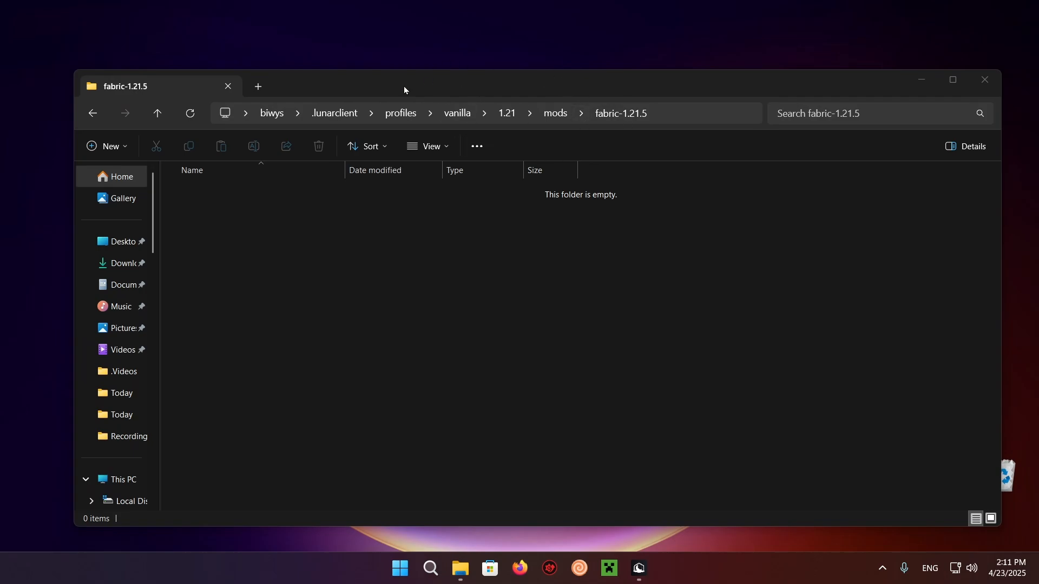
{"action": "mouse_move", "coordinate": [431, 125]}
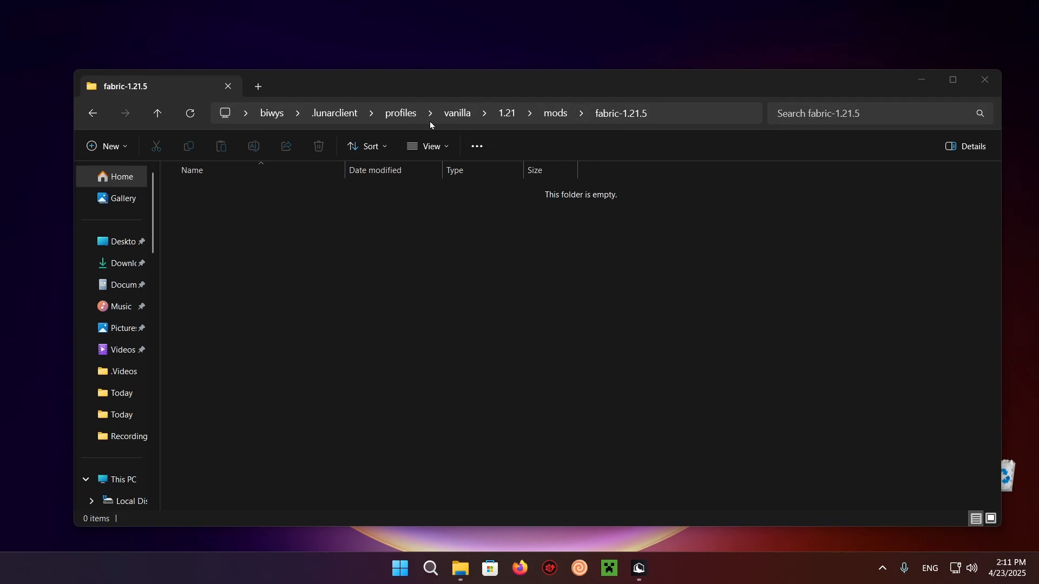
- Move the DistantHorizons jar from Downloads into the fabric-1.21.5 mods folder
{"action": "left_click", "coordinate": [121, 263]}
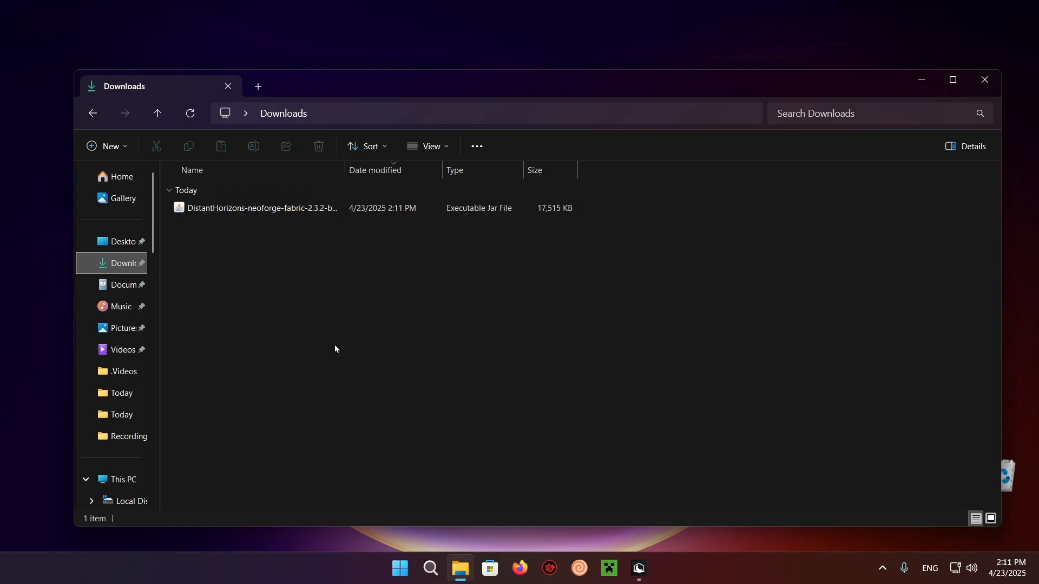
{"action": "left_click", "coordinate": [255, 209]}
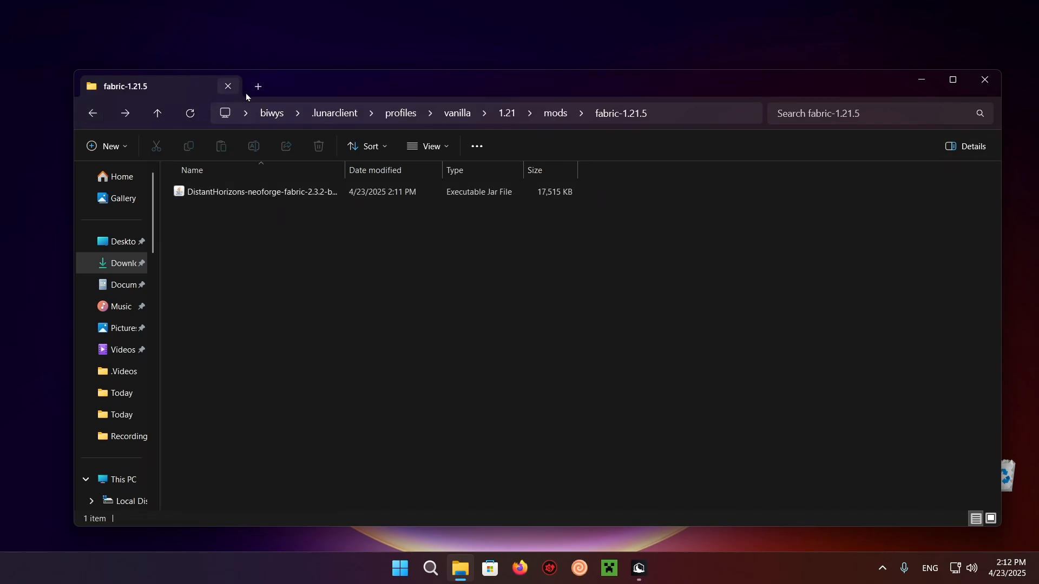
{"action": "mouse_move", "coordinate": [257, 93]}
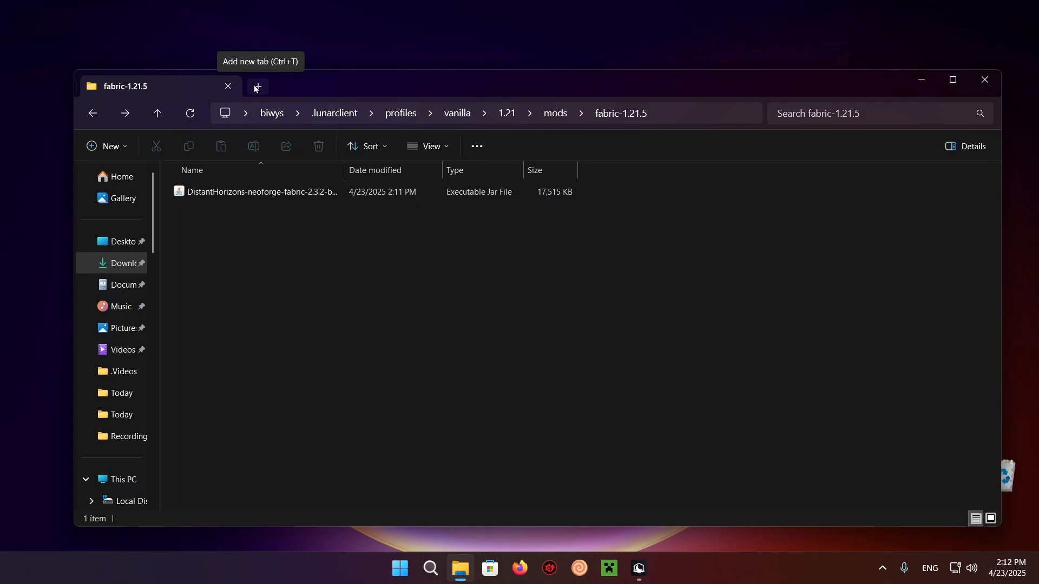
{"action": "mouse_move", "coordinate": [255, 88]}
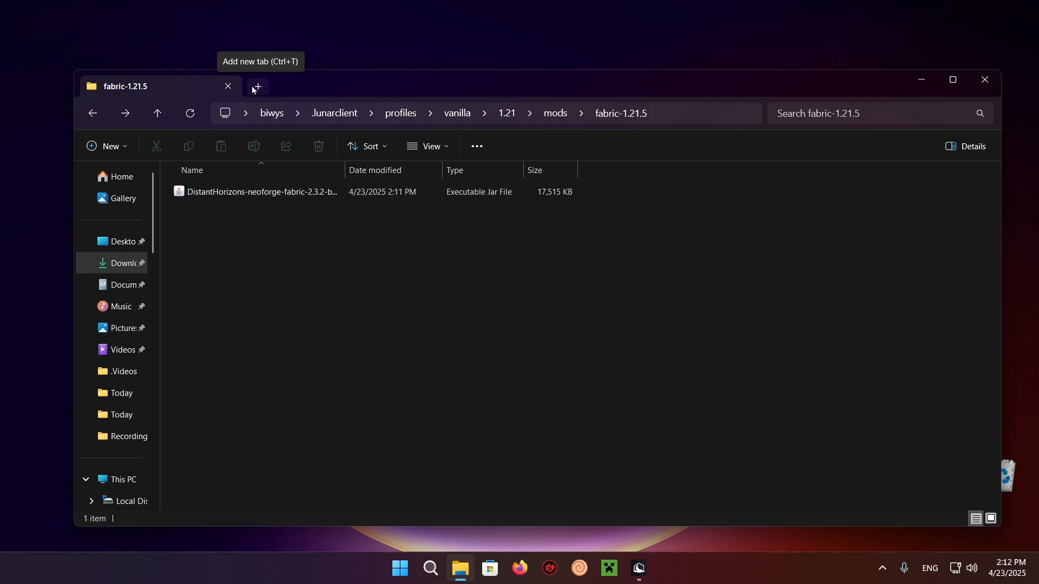
{"action": "mouse_move", "coordinate": [978, 90]}
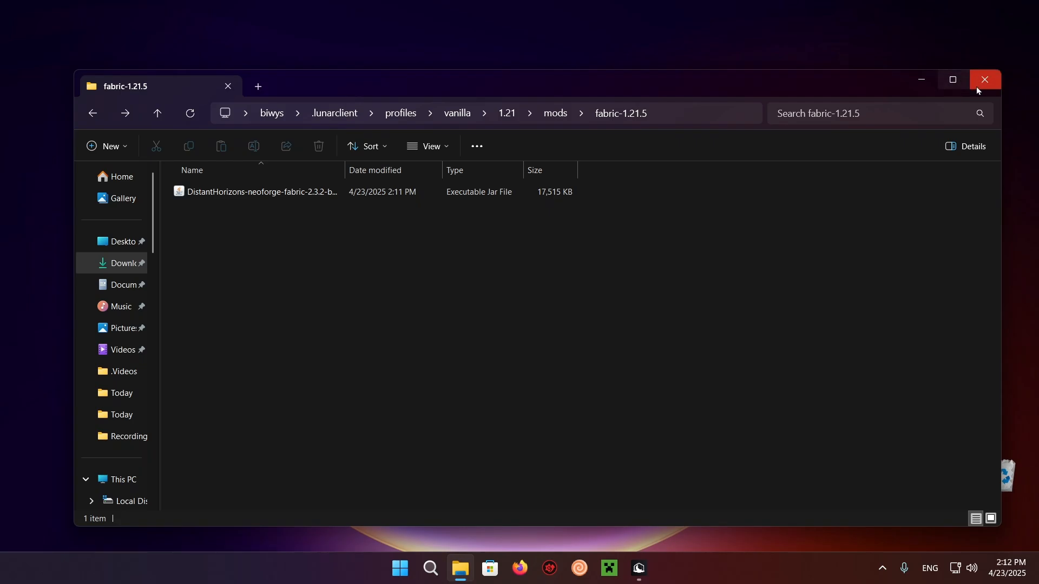
- Close File Explorer and launch Vanilla 1.21.5 with Fabric from Lunar Client
{"action": "left_click", "coordinate": [985, 80]}
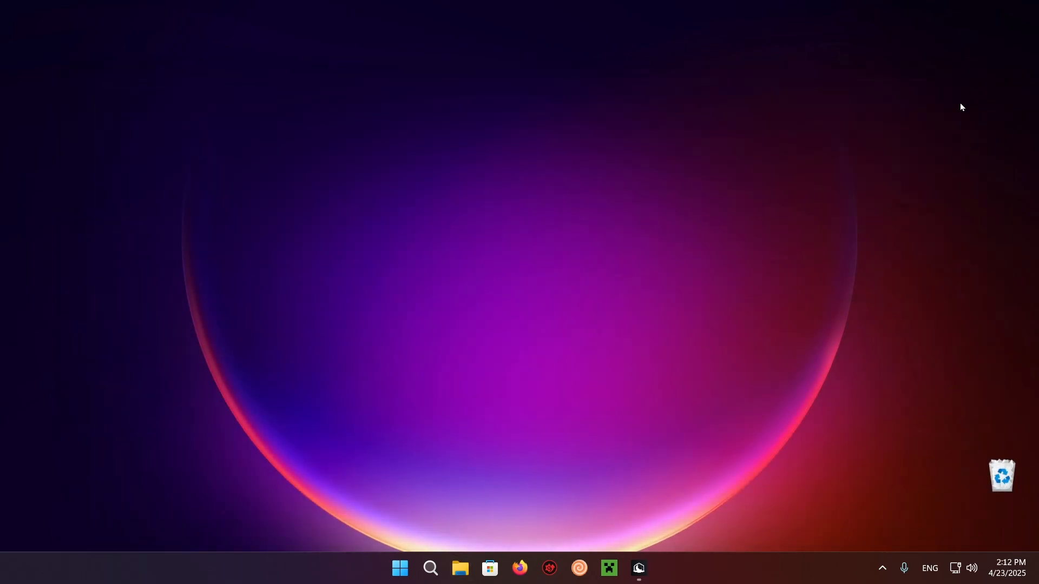
{"action": "left_click", "coordinate": [638, 568]}
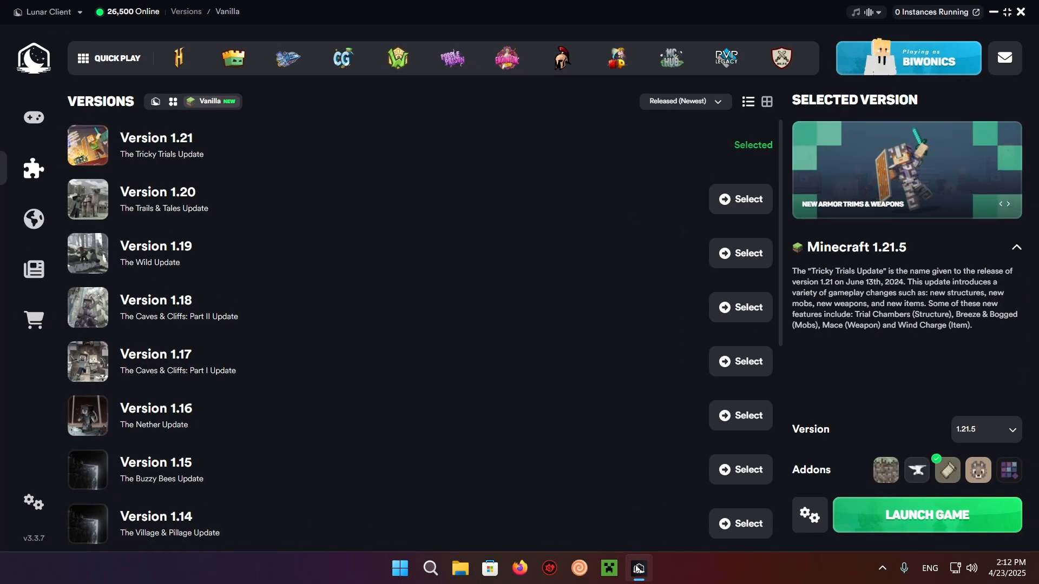
{"action": "mouse_move", "coordinate": [914, 468]}
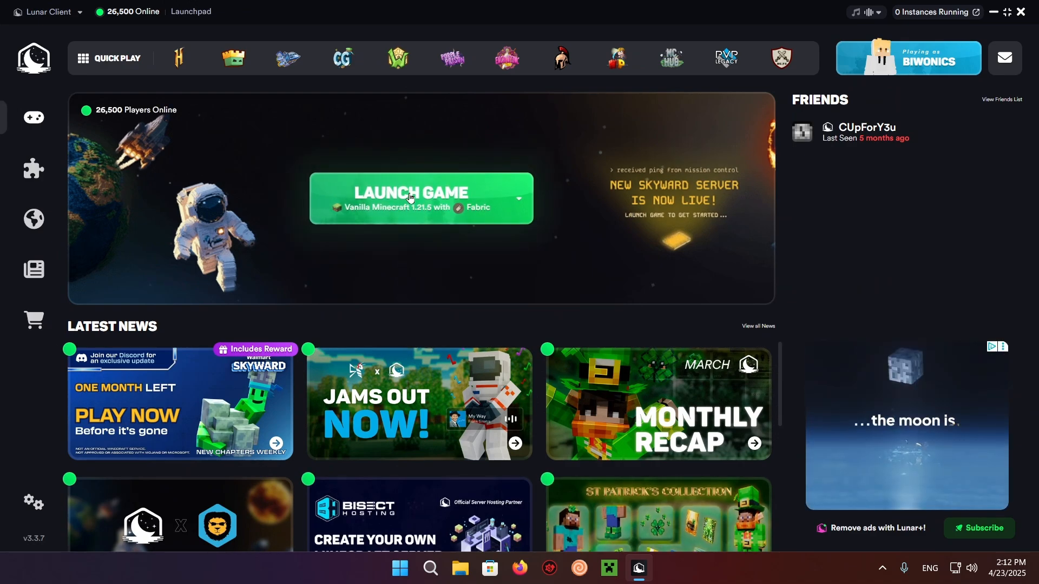
{"action": "left_click", "coordinate": [411, 198]}
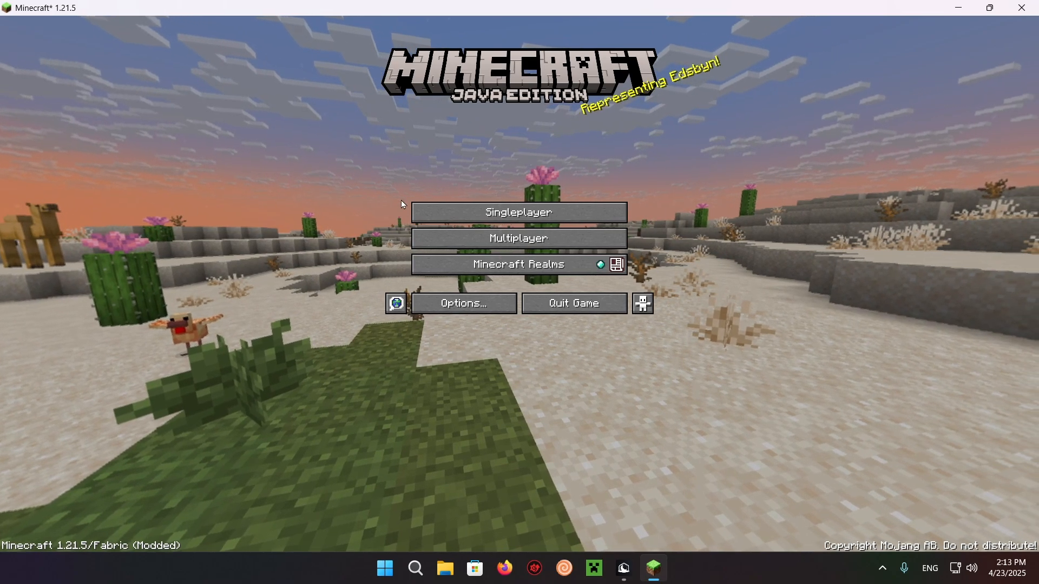
- Load a singleplayer world and pause it to show the game menu
{"action": "left_click", "coordinate": [518, 212]}
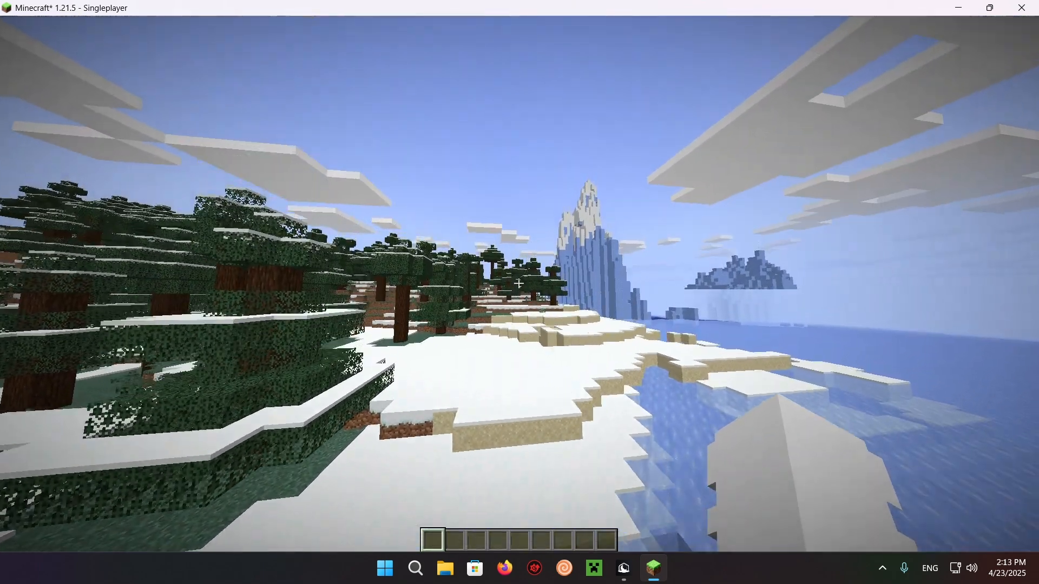
{"action": "key", "text": "Escape"}
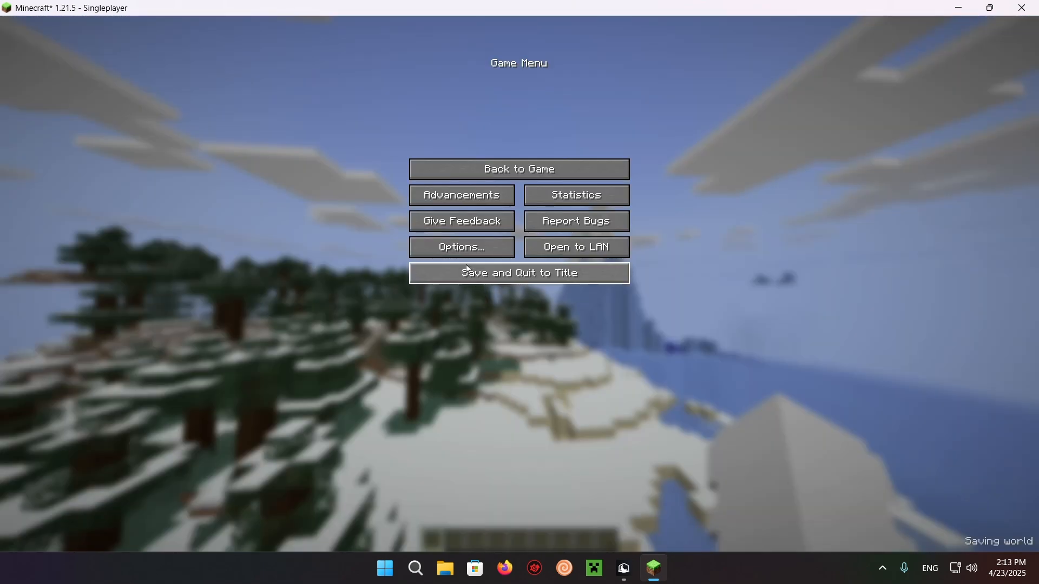
- Set Distant Horizons' LOD Chunk Render Distance Radius to 512 and return to the world
{"action": "left_click", "coordinate": [461, 247]}
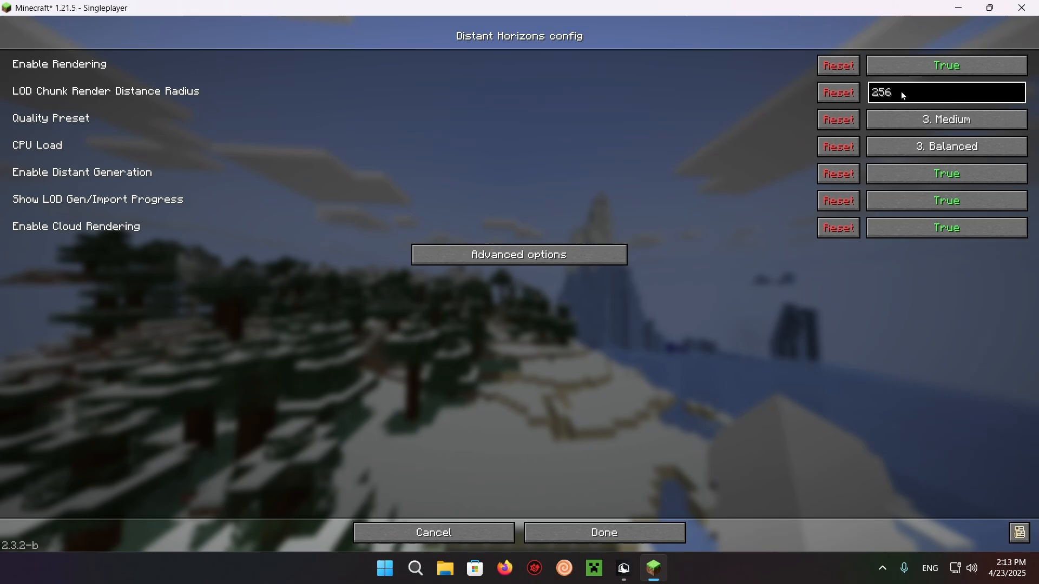
{"action": "type", "text": "512"}
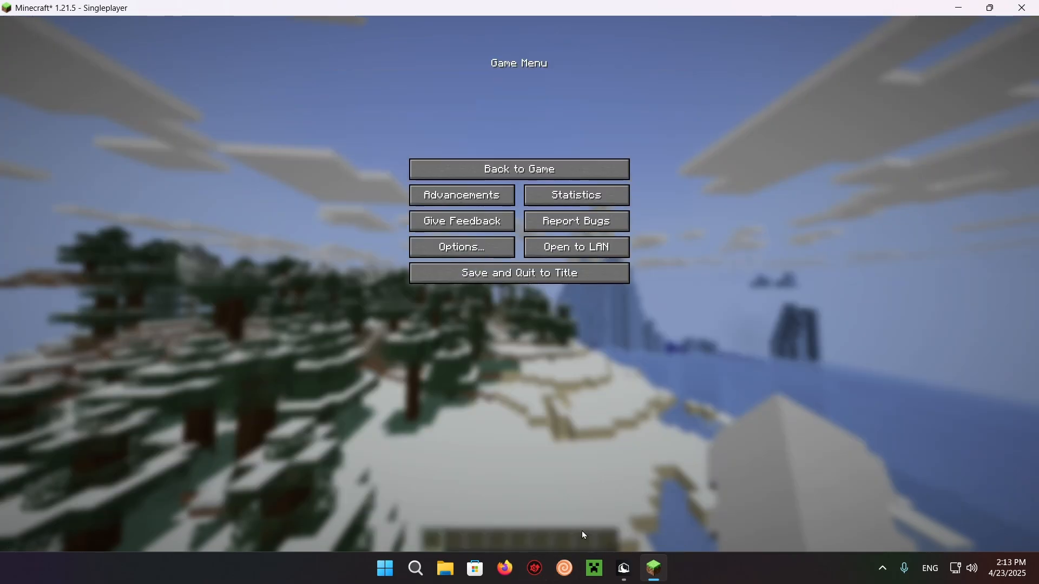
{"action": "left_click", "coordinate": [519, 169]}
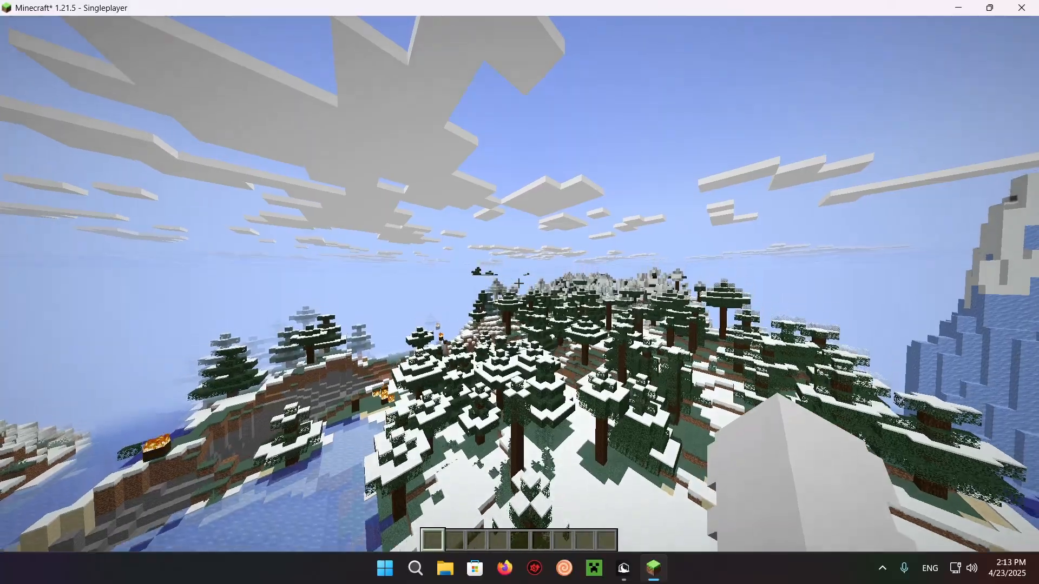